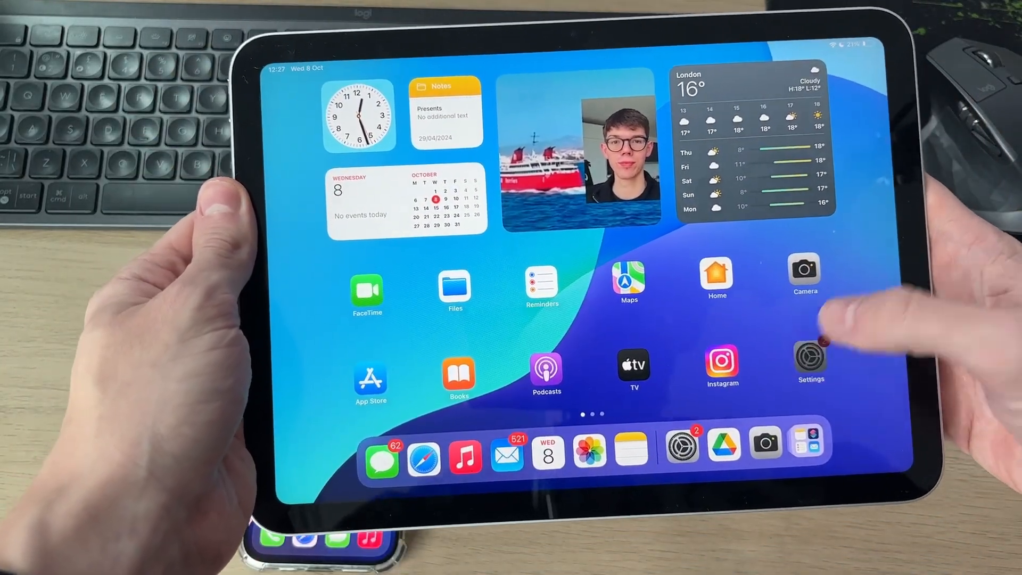
# Launch Settings from the Home Screen
pyautogui.click(809, 357)
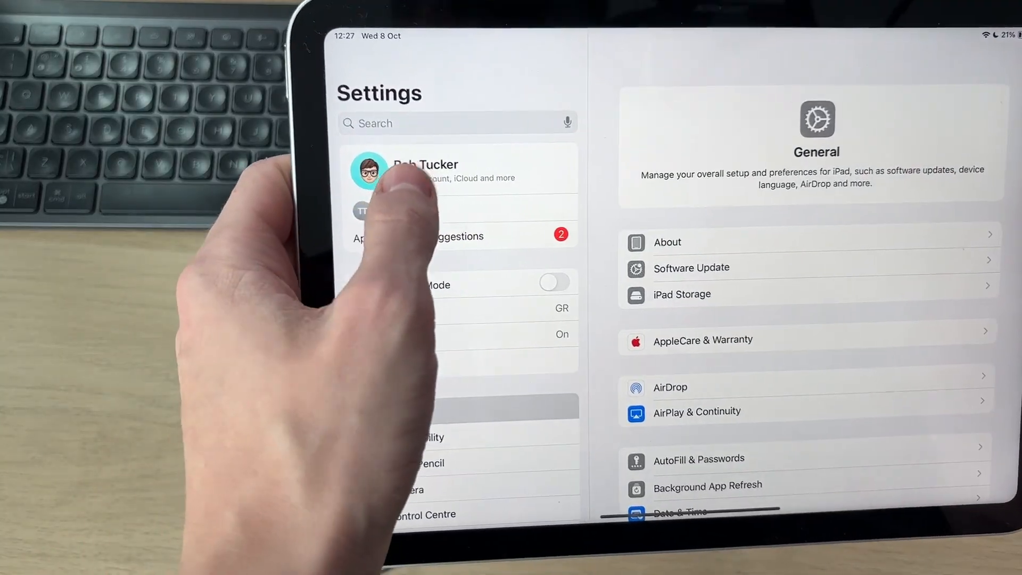
# Turn Notes off in the Apple Account's Saved to iCloud list
pyautogui.click(425, 170)
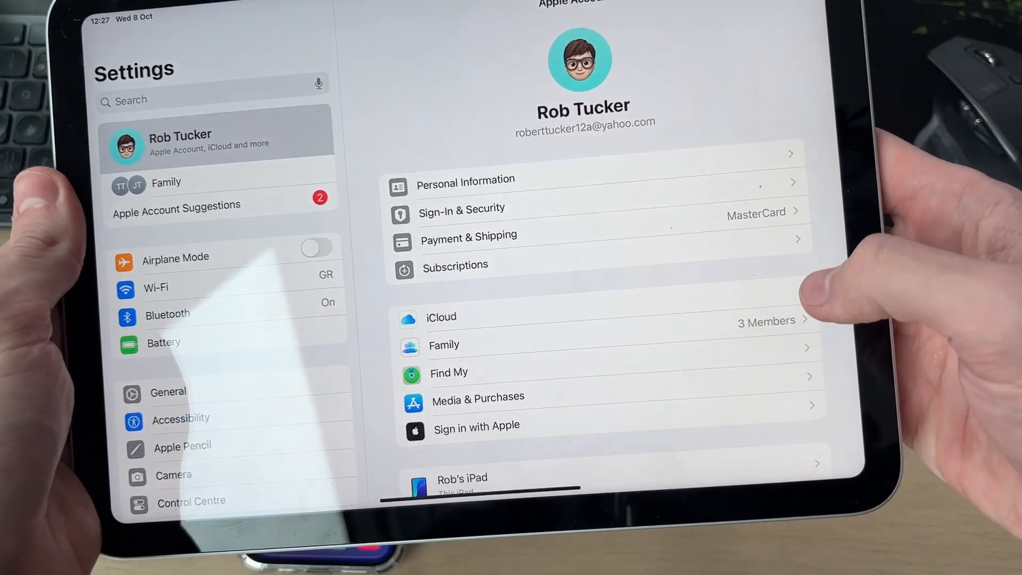
pyautogui.click(440, 317)
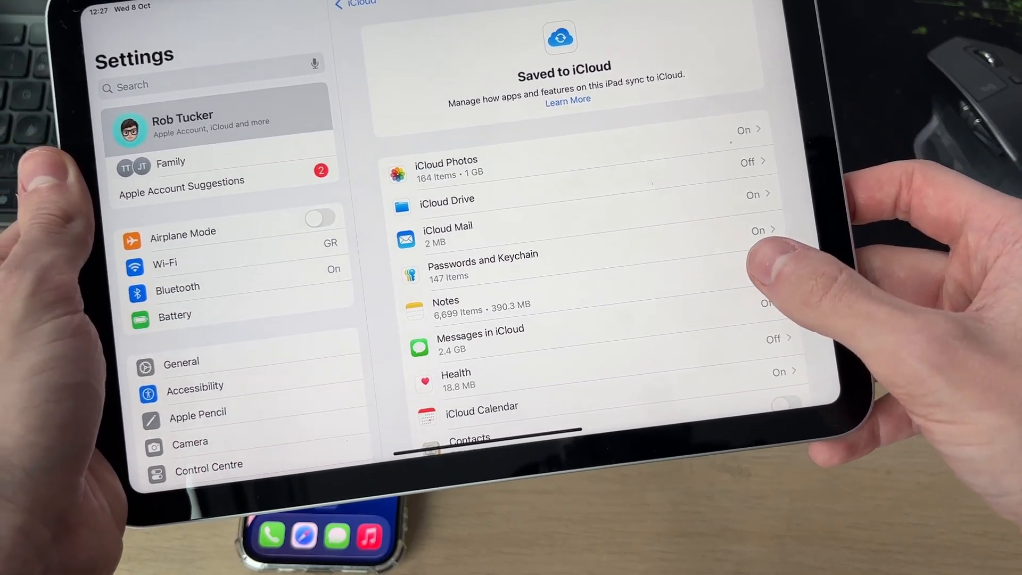
pyautogui.click(445, 306)
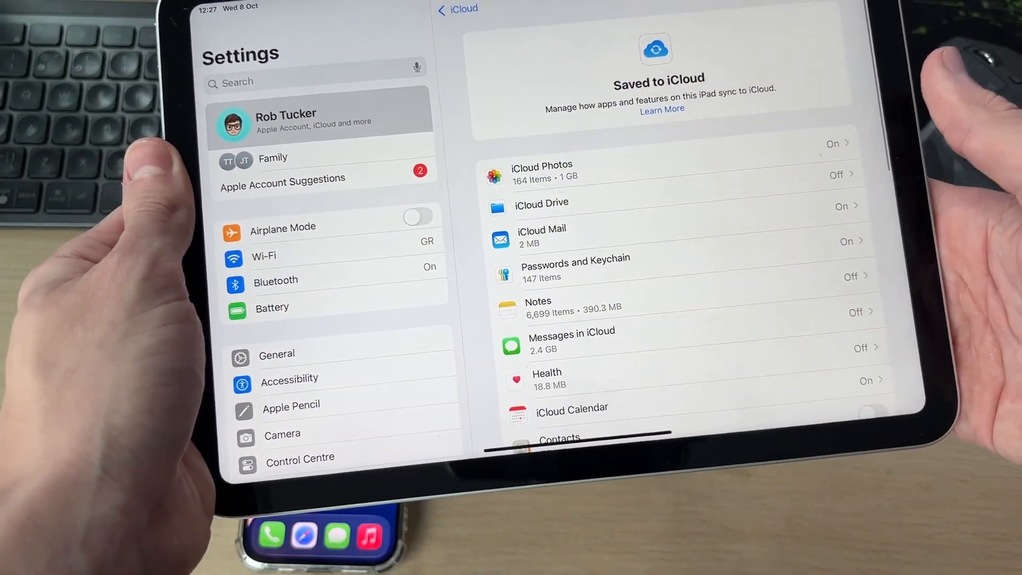
pyautogui.scroll(-3)
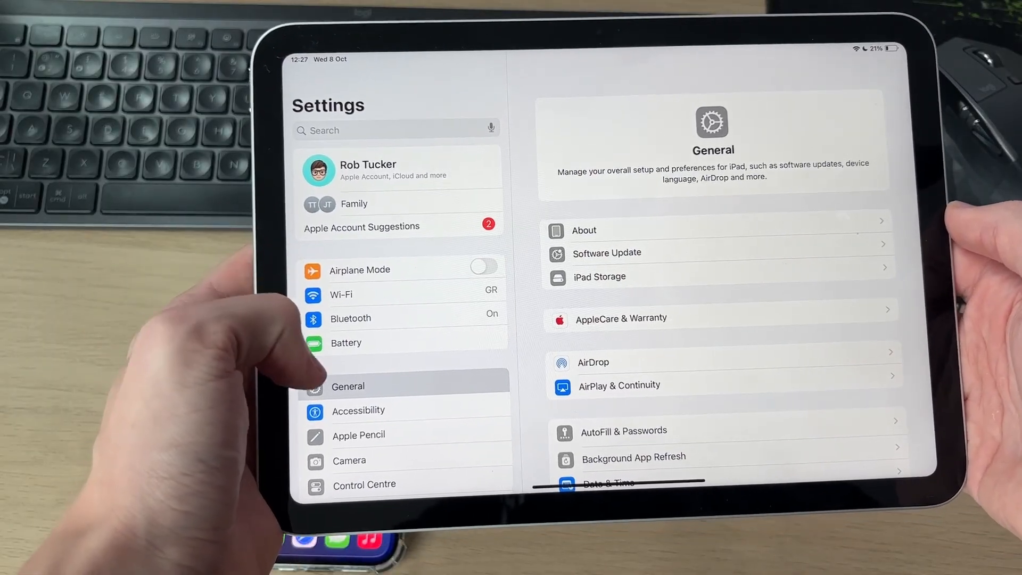
# Find FaceTime in the Apps list and show its settings page
pyautogui.scroll(-3)
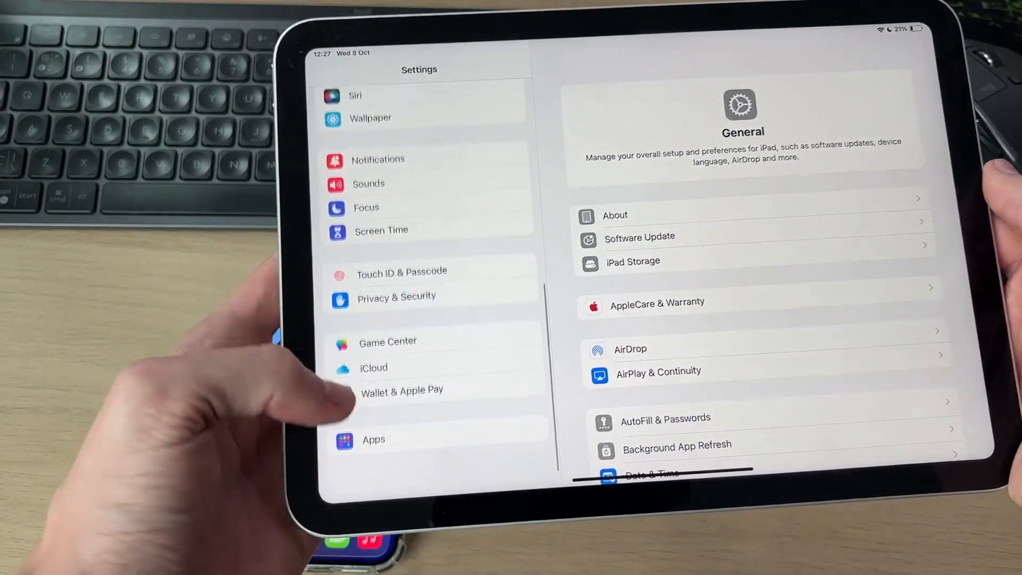
pyautogui.click(373, 439)
pyautogui.write('Face')
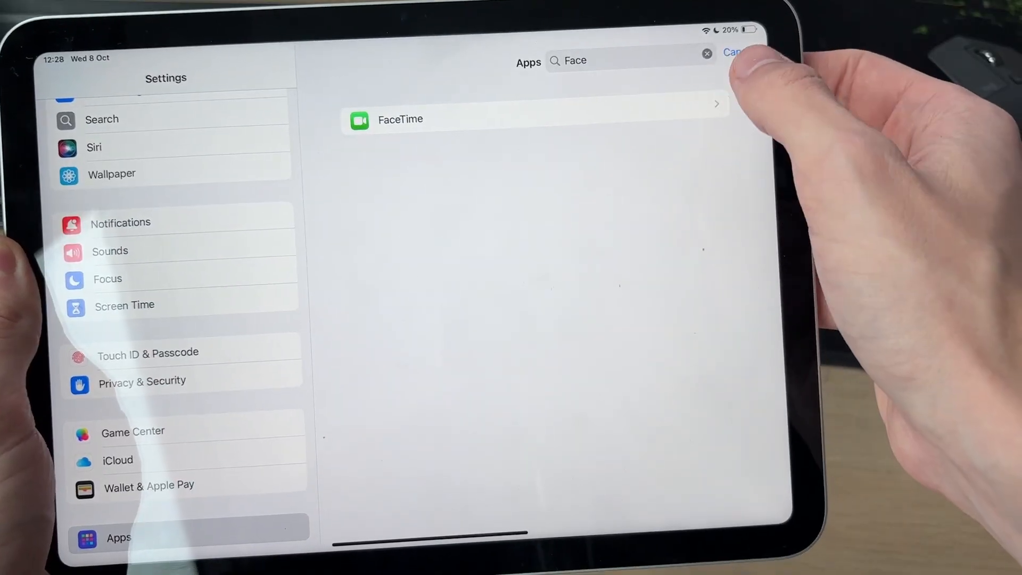
pyautogui.click(399, 120)
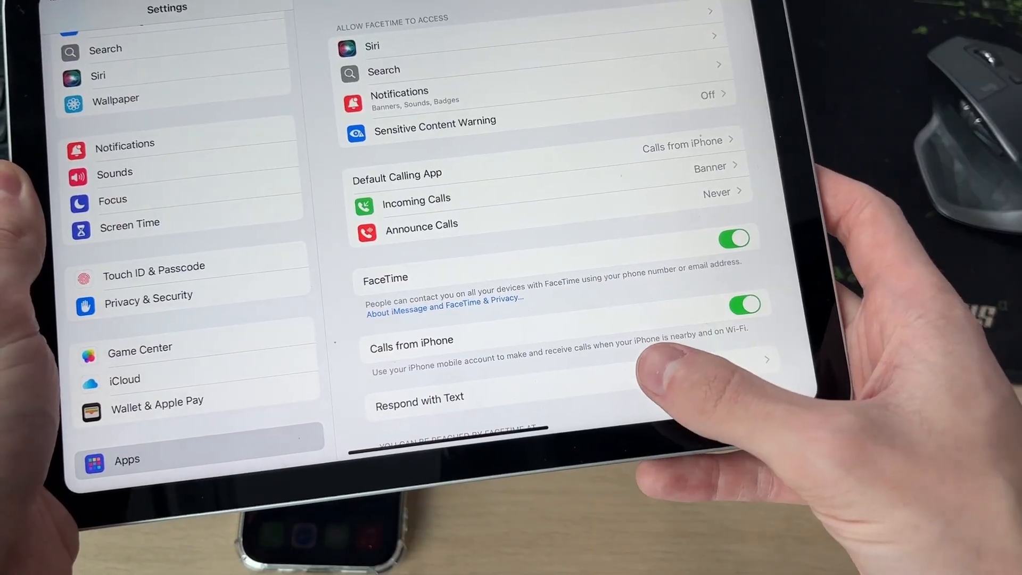